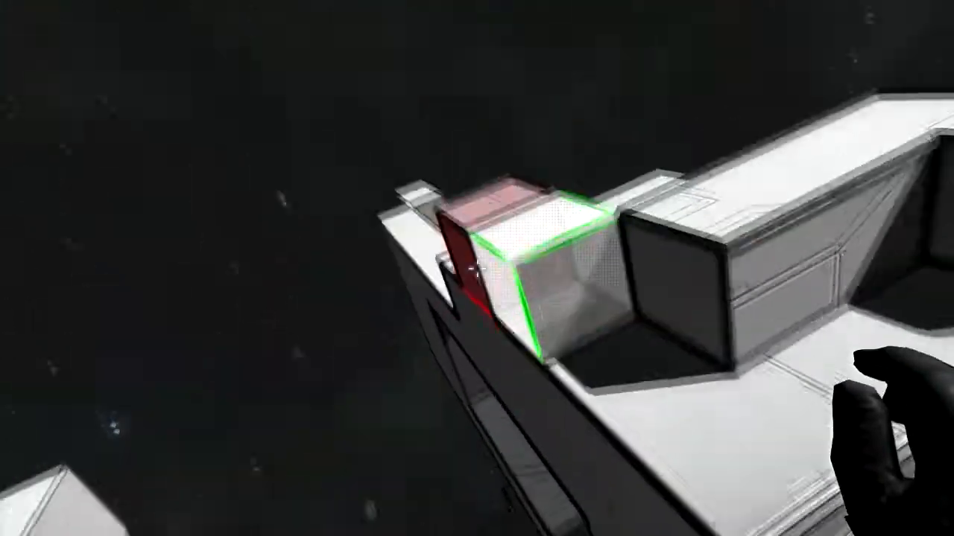
{"action": "mouse_move", "coordinate": [477, 268]}
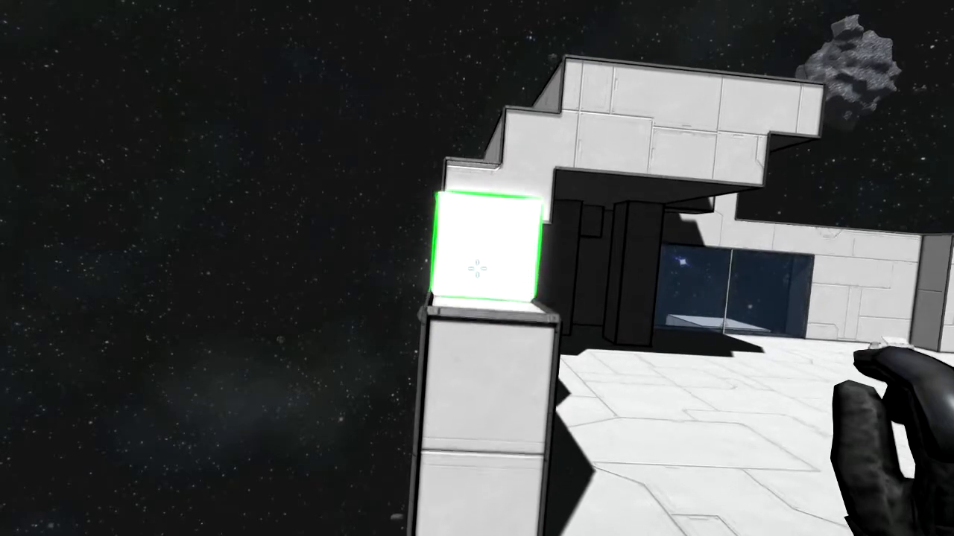
{"action": "mouse_move", "coordinate": [477, 268]}
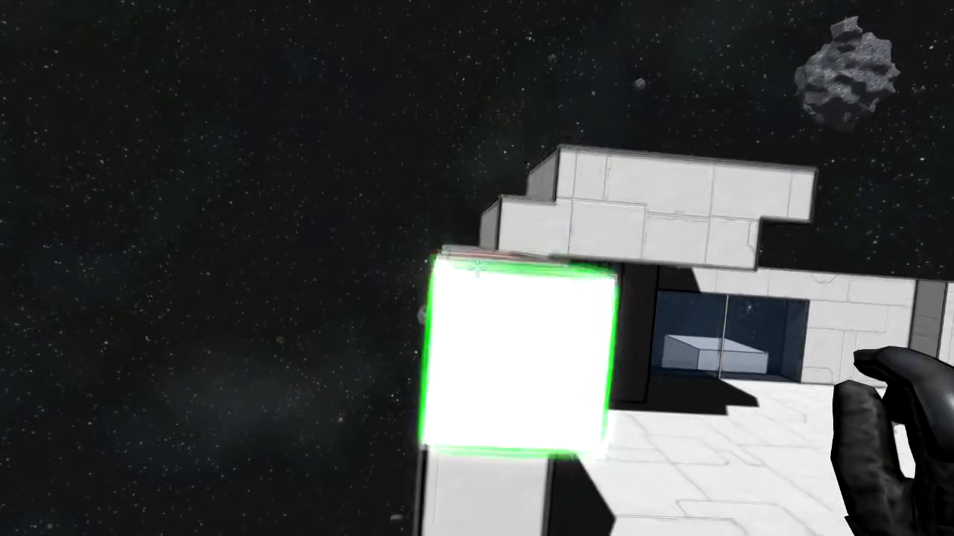
{"action": "mouse_move", "coordinate": [477, 268]}
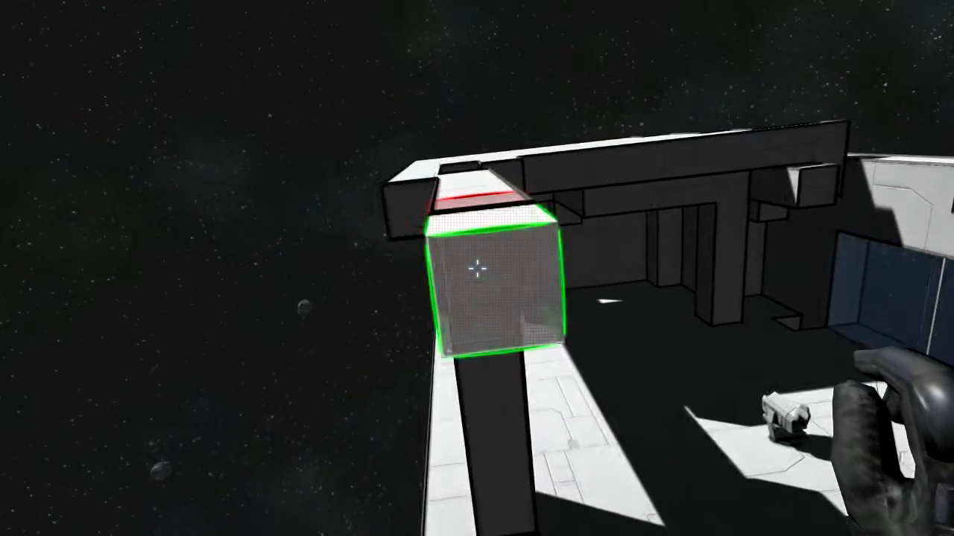
{"action": "mouse_move", "coordinate": [477, 268]}
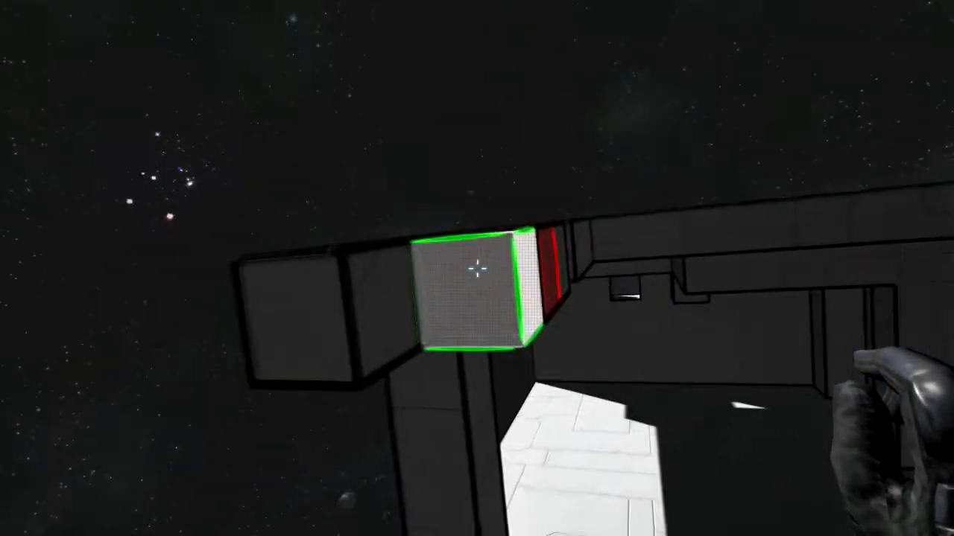
{"action": "mouse_move", "coordinate": [477, 268]}
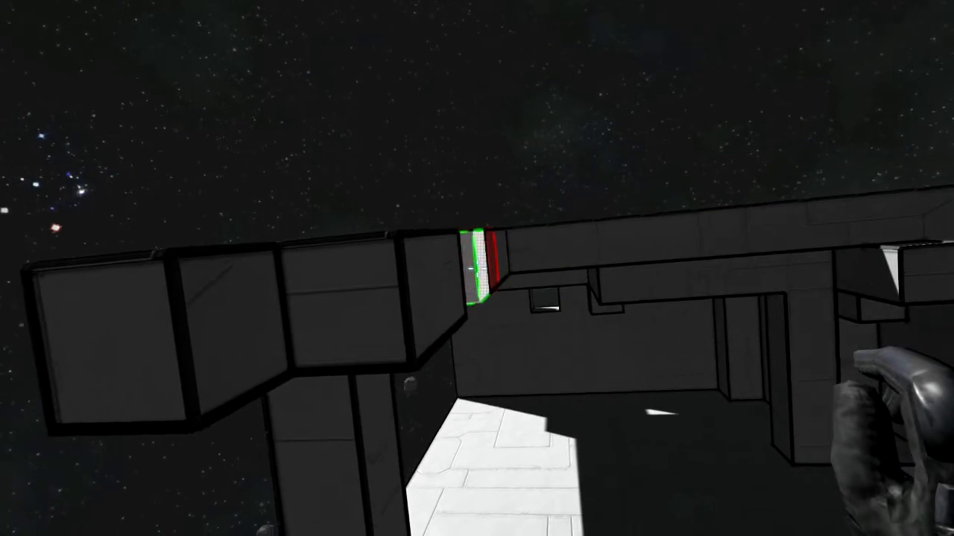
{"action": "mouse_move", "coordinate": [477, 268]}
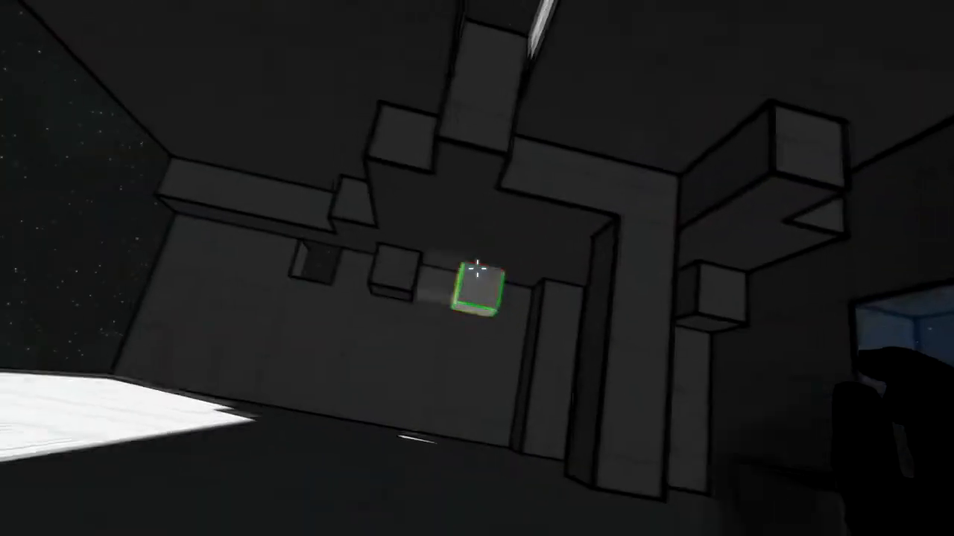
{"action": "mouse_move", "coordinate": [476, 268]}
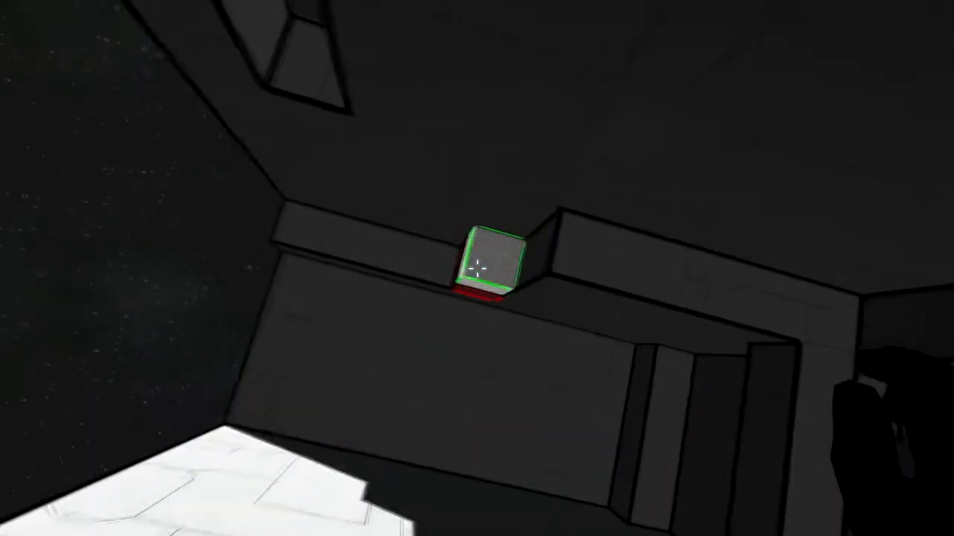
{"action": "mouse_move", "coordinate": [477, 268]}
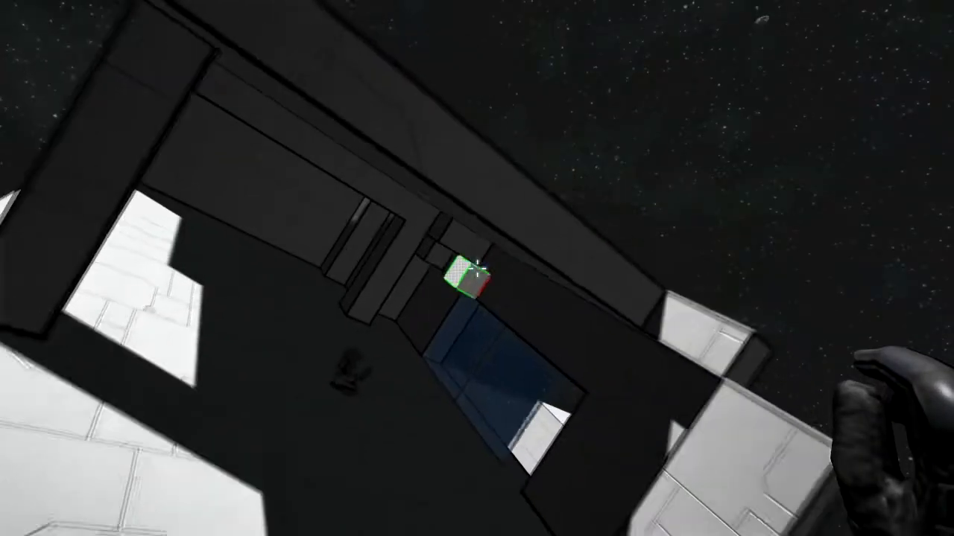
- Pick a new armor block from the G catalogue to fit around the window recess
{"action": "key", "text": "g"}
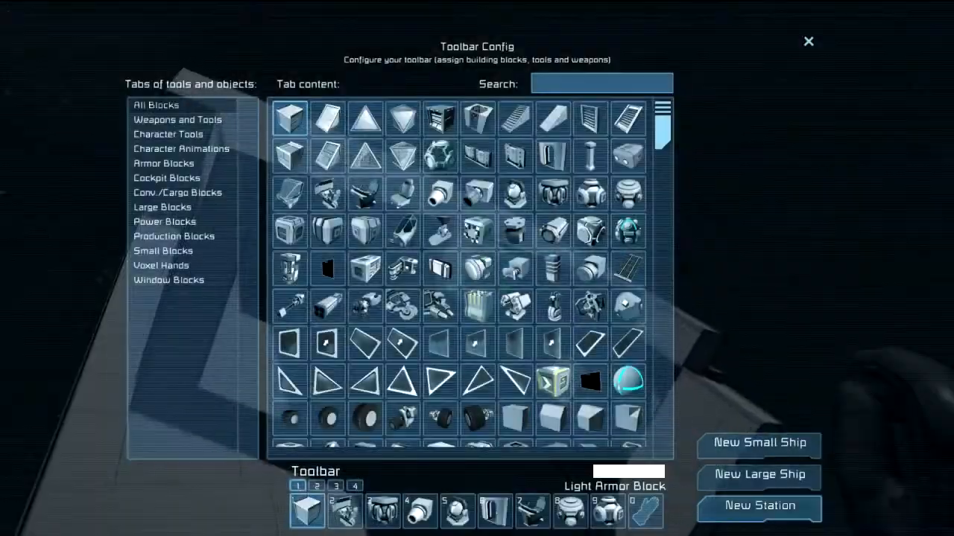
{"action": "mouse_move", "coordinate": [514, 119]}
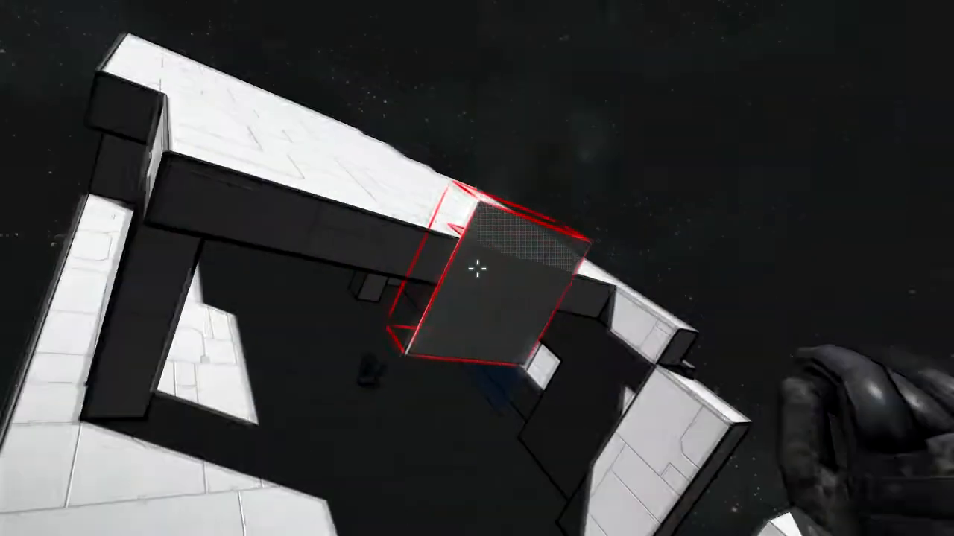
{"action": "key", "text": "g"}
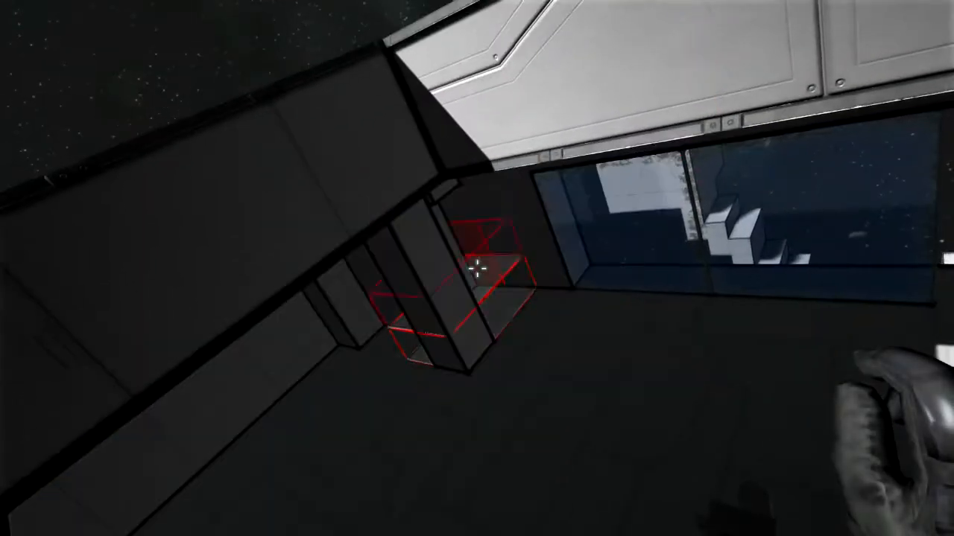
{"action": "mouse_move", "coordinate": [477, 268]}
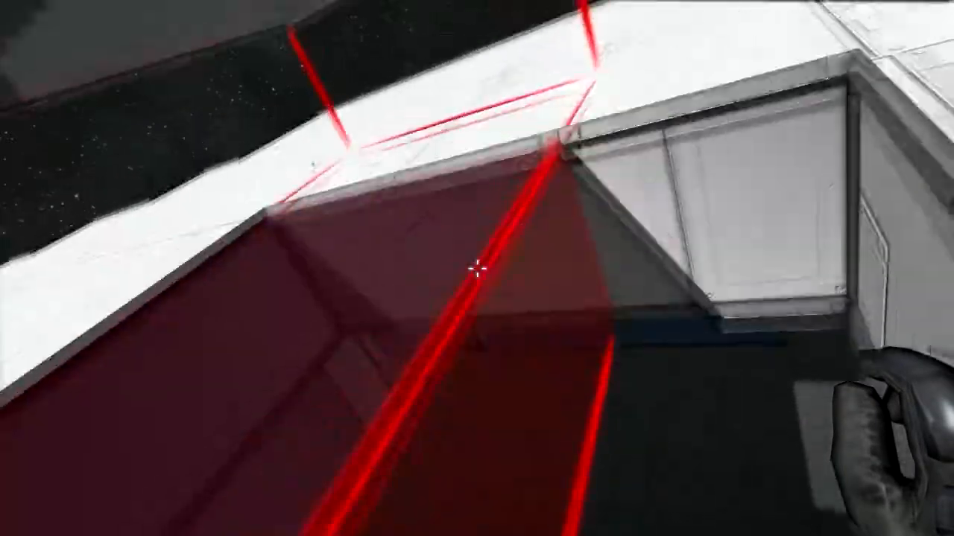
{"action": "mouse_move", "coordinate": [477, 268]}
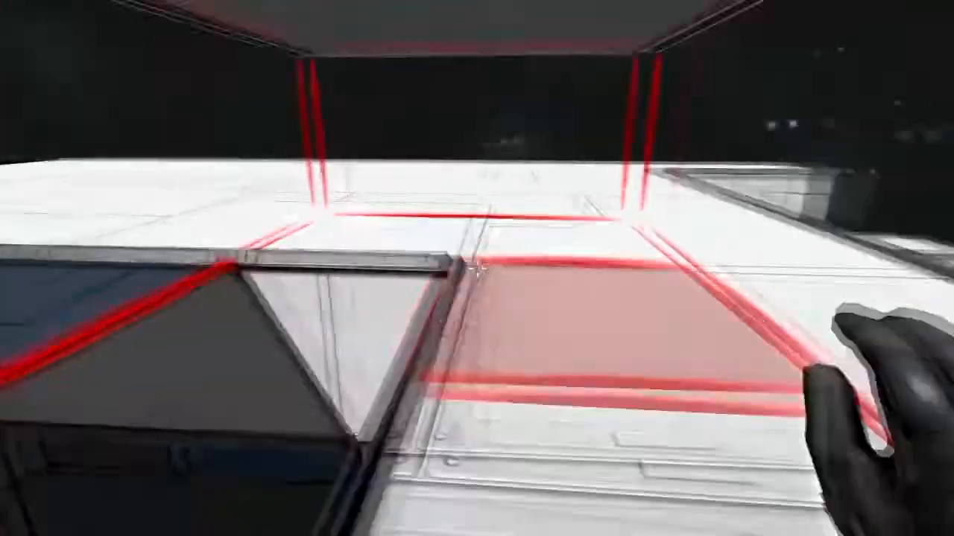
{"action": "mouse_move", "coordinate": [477, 268]}
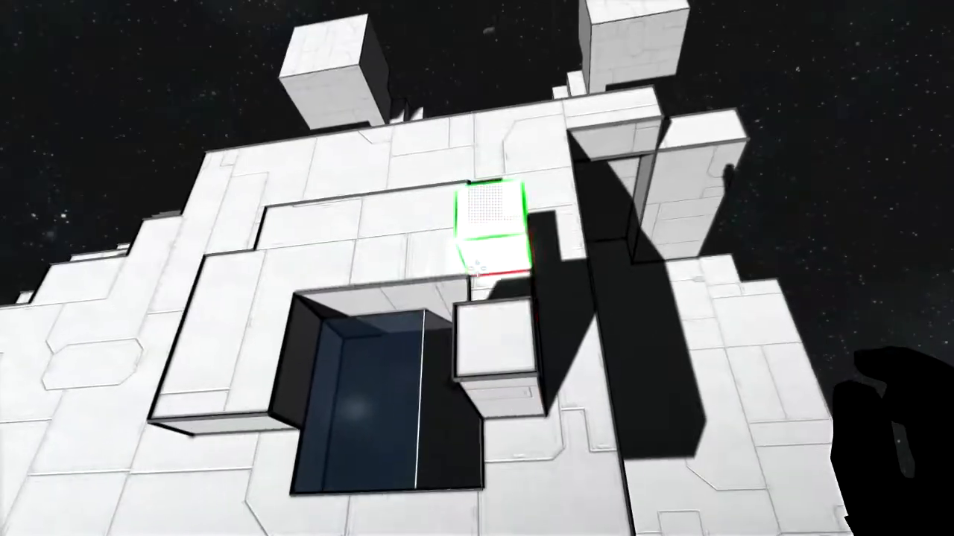
{"action": "mouse_move", "coordinate": [477, 268]}
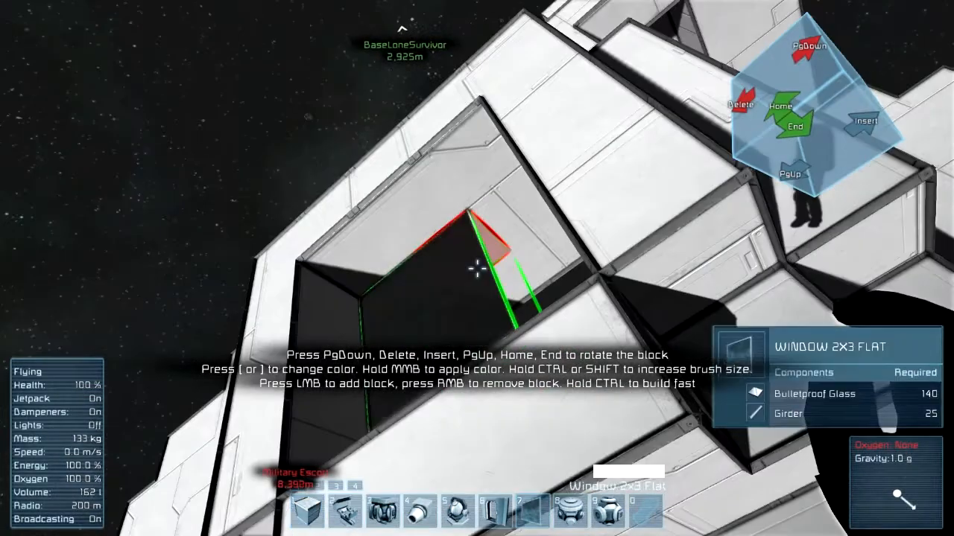
- Hide the building information overlay while fitting the large window panes
{"action": "key", "text": "g"}
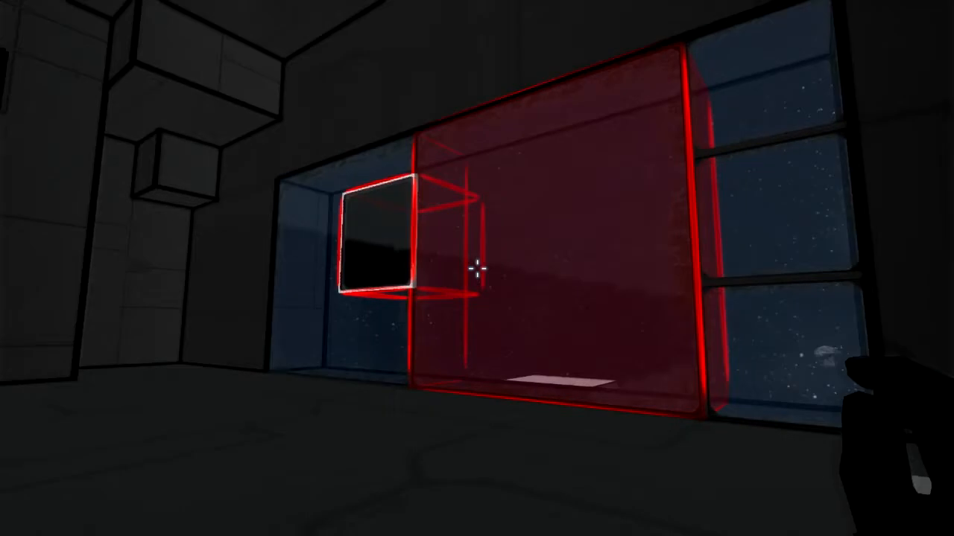
- Place light armor blocks along the ceiling edge, then reopen the block catalogue
{"action": "key", "text": "g"}
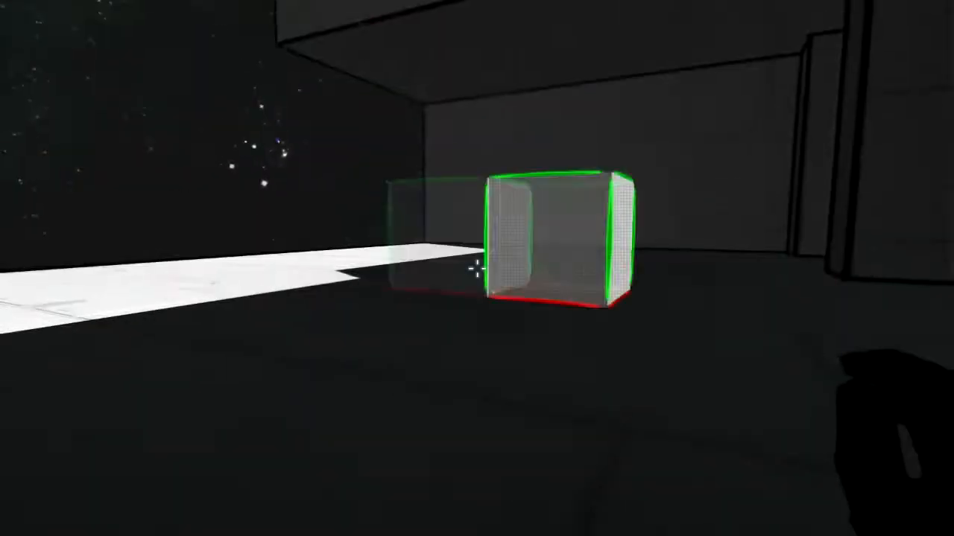
{"action": "mouse_move", "coordinate": [477, 268]}
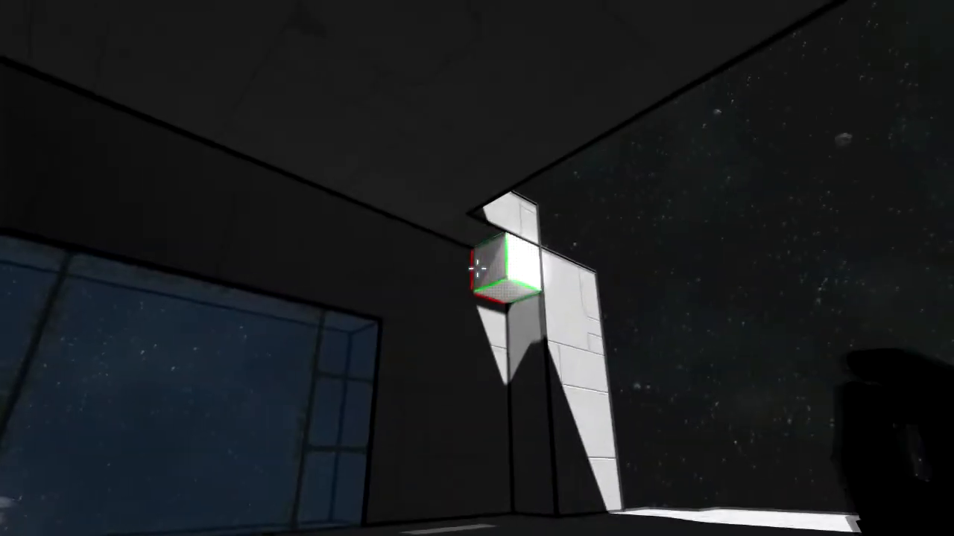
{"action": "mouse_move", "coordinate": [477, 269]}
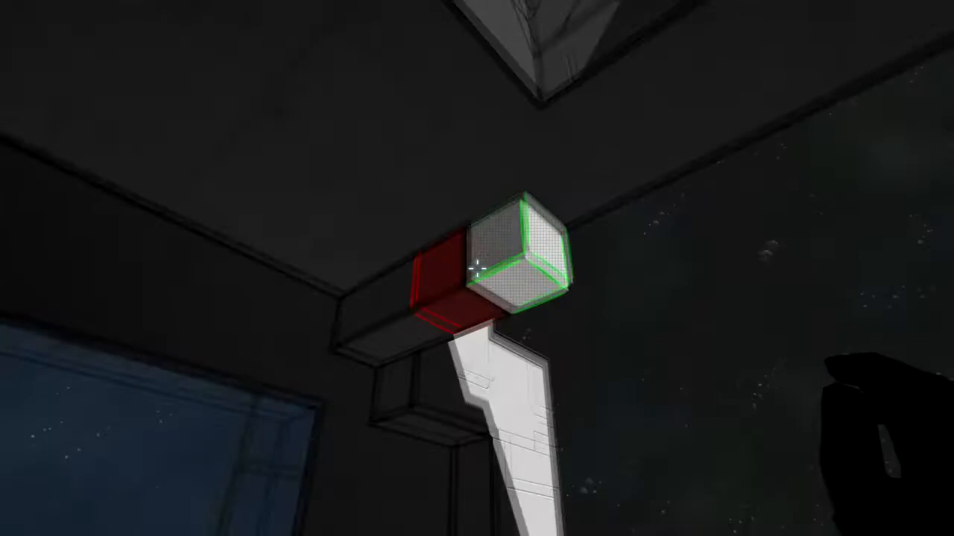
{"action": "key", "text": "g"}
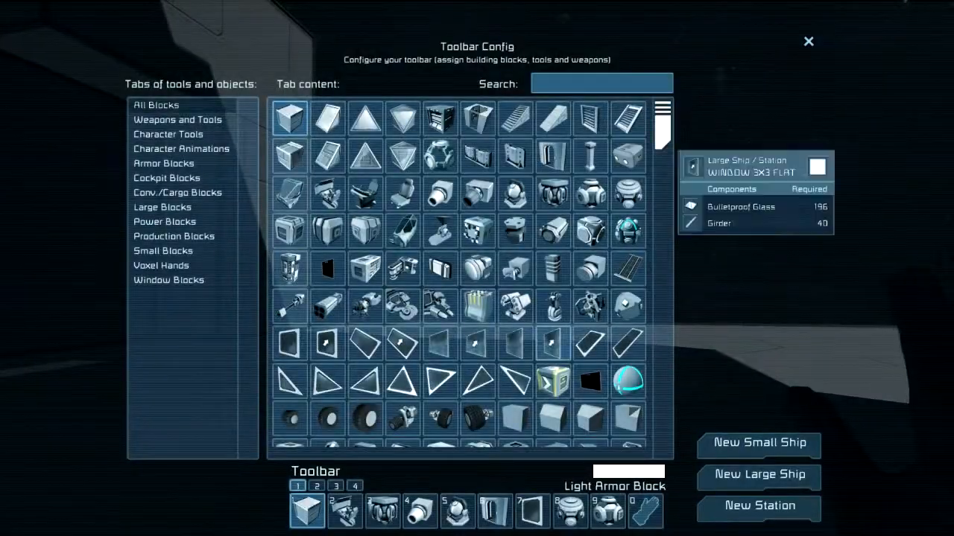
{"action": "mouse_move", "coordinate": [403, 231]}
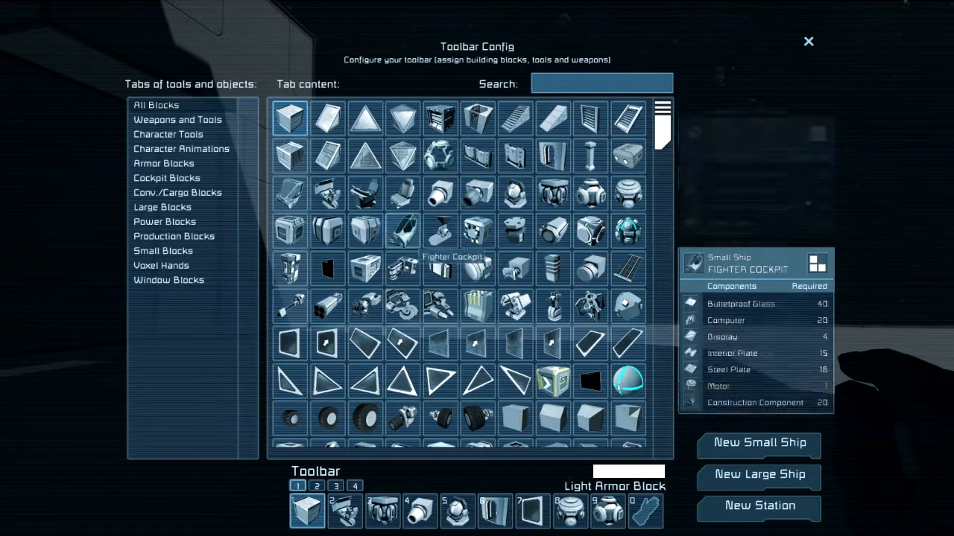
- Select a small-ship block from Toolbar Config for building atop the central column
{"action": "left_click", "coordinate": [808, 41]}
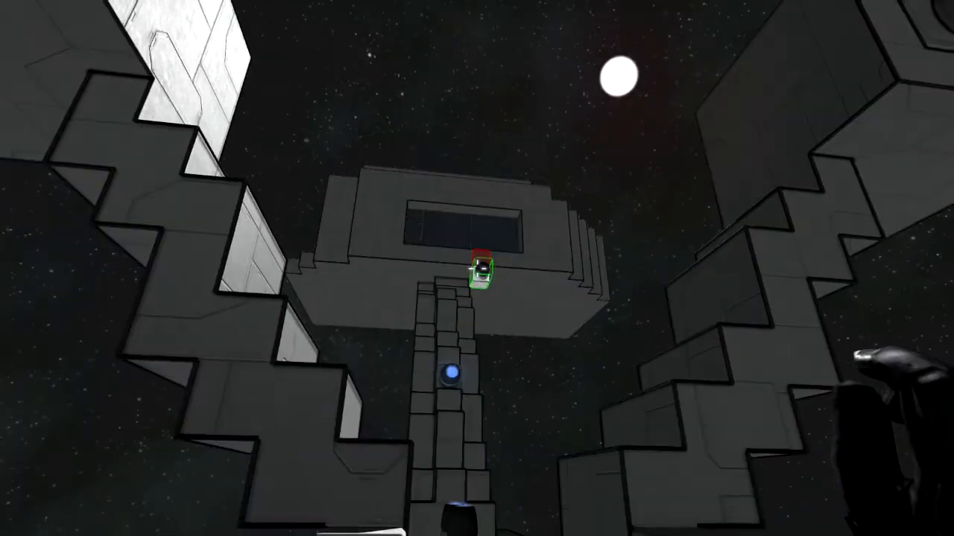
{"action": "mouse_move", "coordinate": [477, 268]}
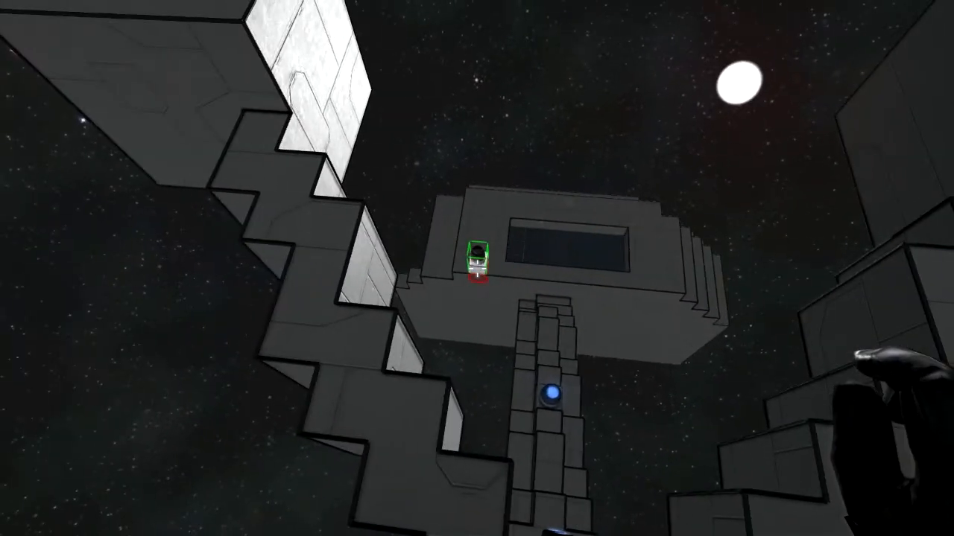
{"action": "mouse_move", "coordinate": [476, 269]}
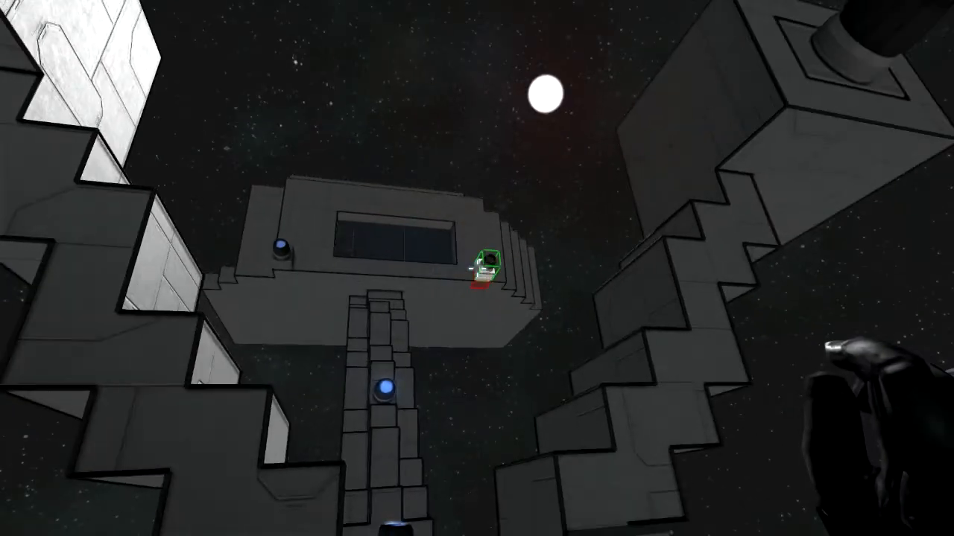